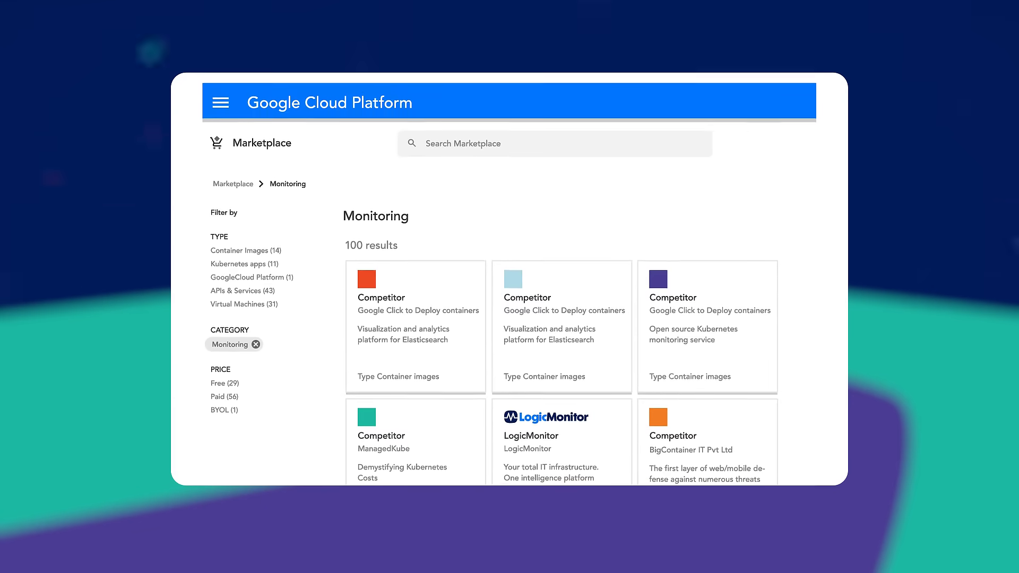
Step: Scroll the 100 Monitoring results and open the LogicMonitor listing
{"action": "scroll", "scroll_direction": "down", "scroll_amount": 3}
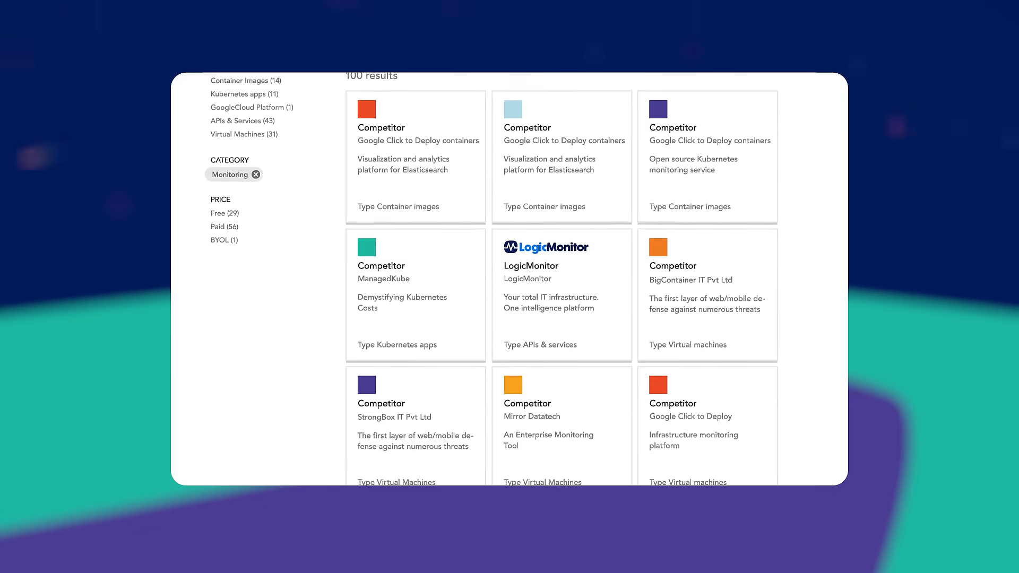
{"action": "left_click", "coordinate": [546, 247]}
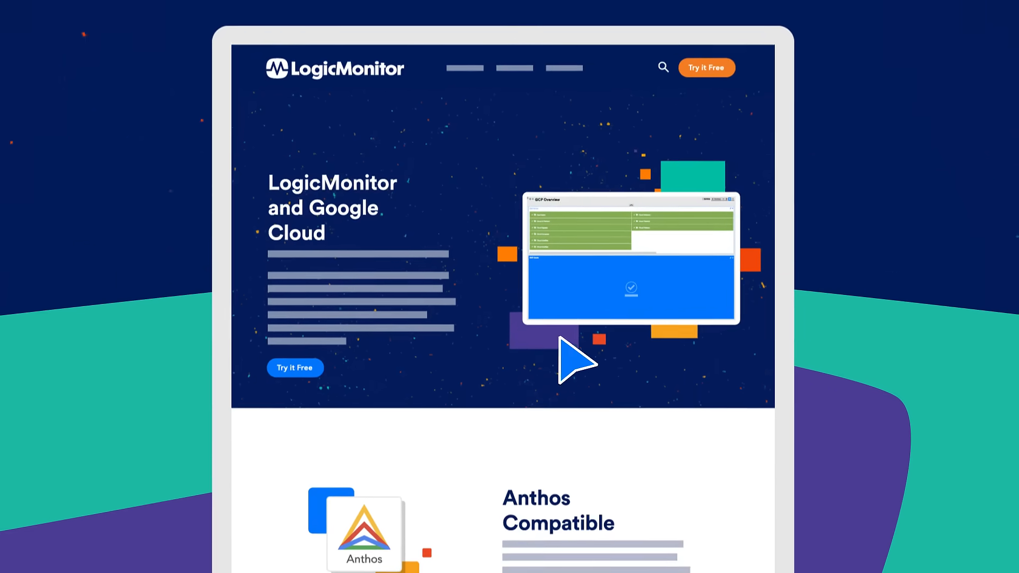